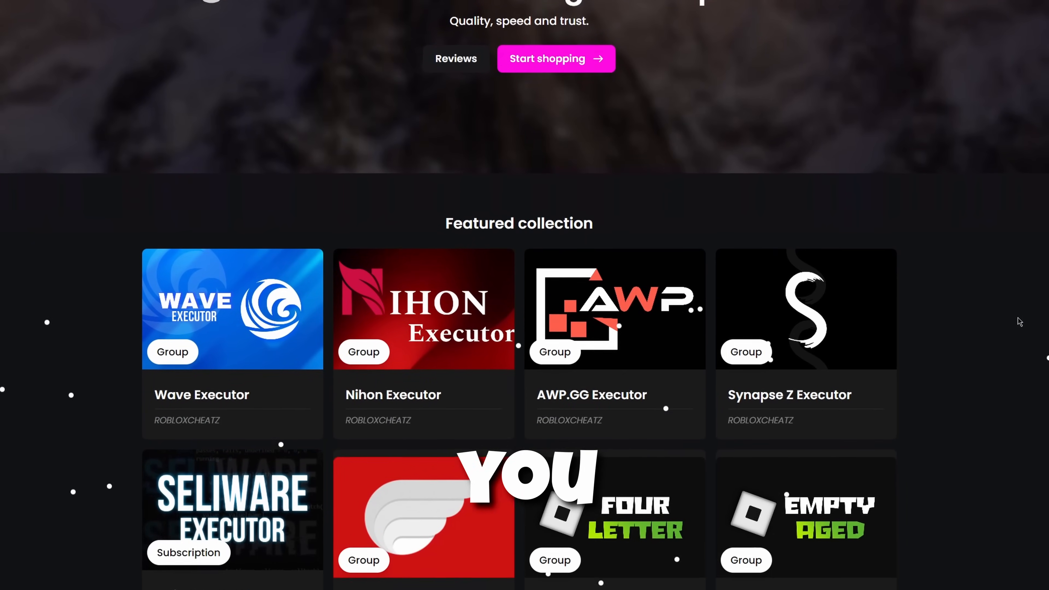
- Add the AWP.GG Executor 7 Day Key from the Featured collection to the checkout
{"action": "scroll", "scroll_direction": "down", "scroll_amount": 3}
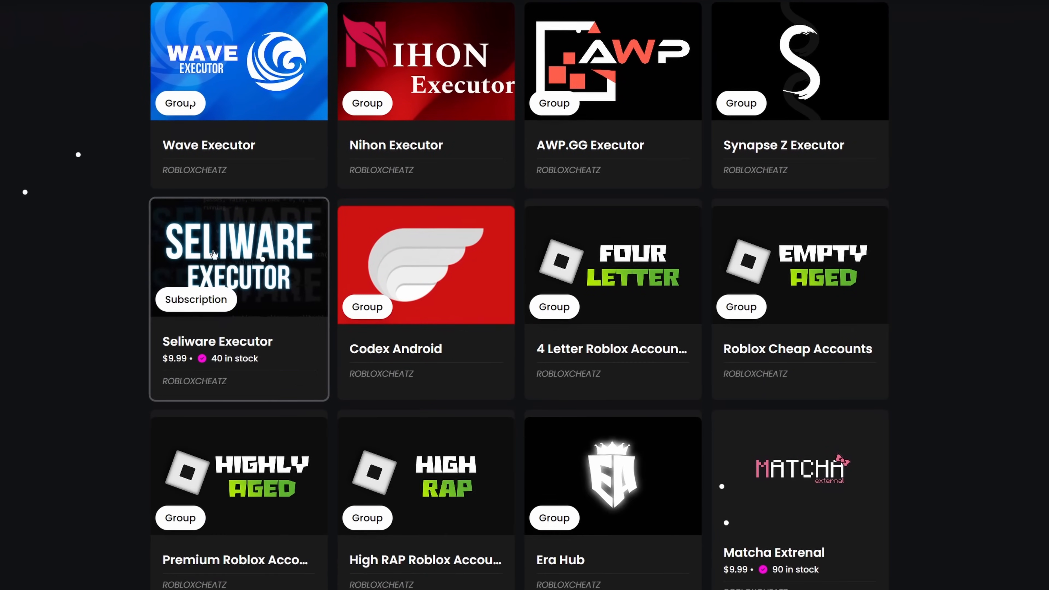
{"action": "scroll", "scroll_direction": "down", "scroll_amount": 3}
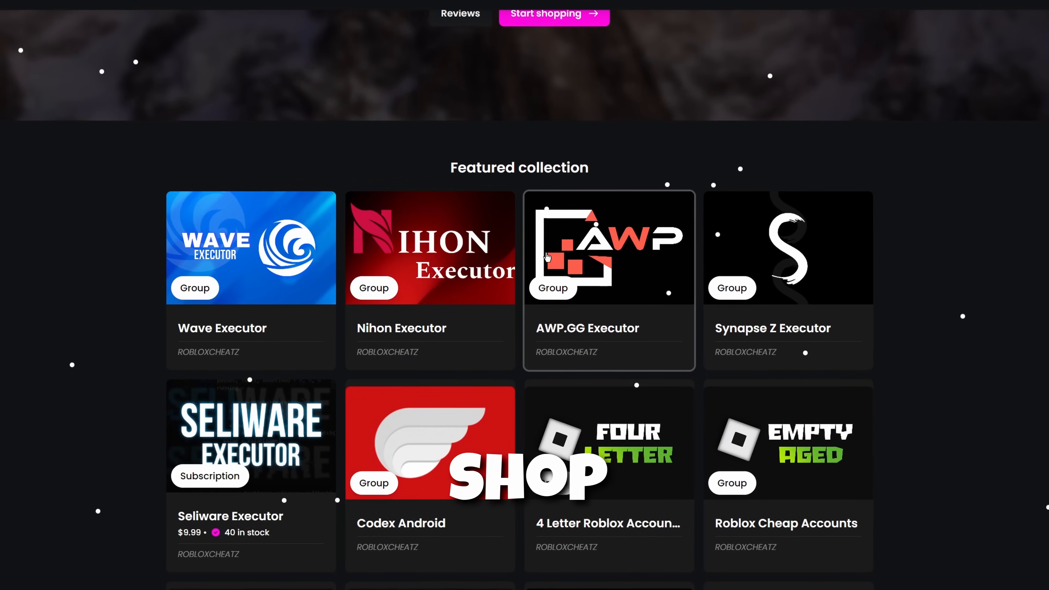
{"action": "left_click", "coordinate": [608, 247]}
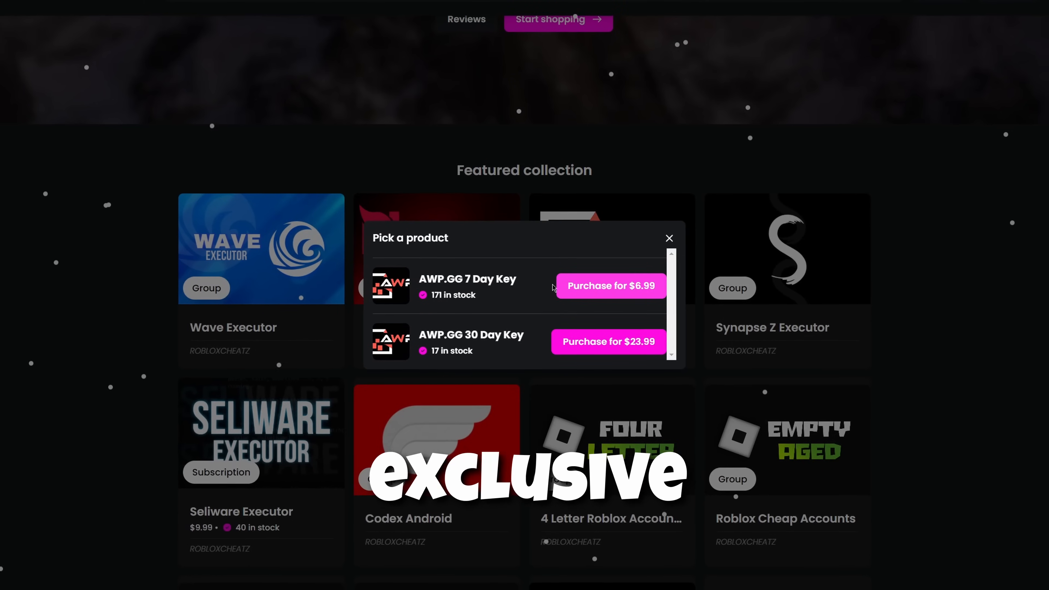
{"action": "left_click", "coordinate": [608, 286]}
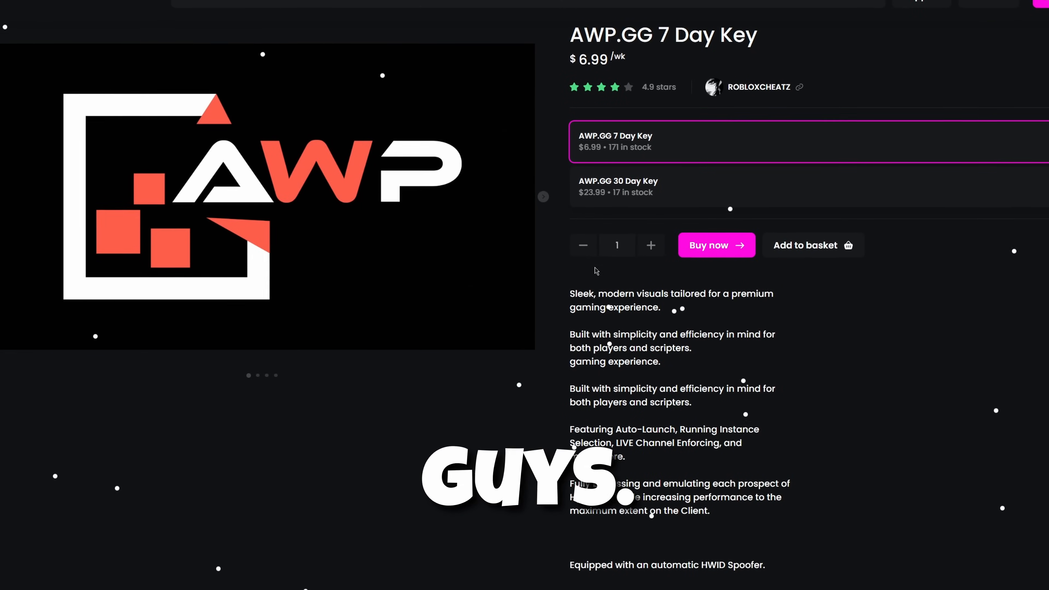
- Apply the MIRKO coupon code to the order with the Nihon and AWP.GG 7 Day keys
{"action": "scroll", "scroll_direction": "down", "scroll_amount": 3}
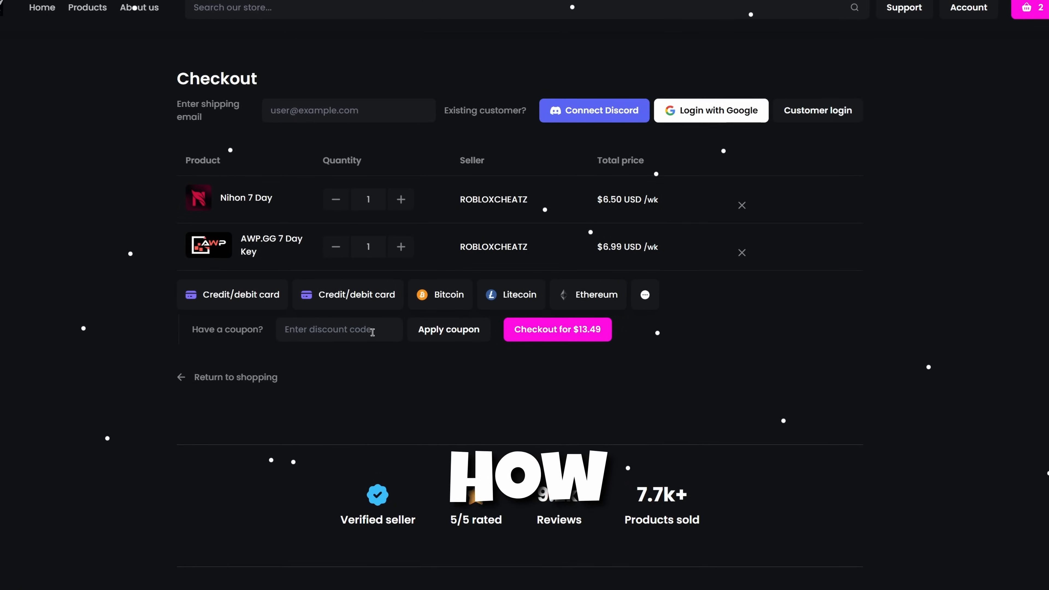
{"action": "type", "text": "MIRKO"}
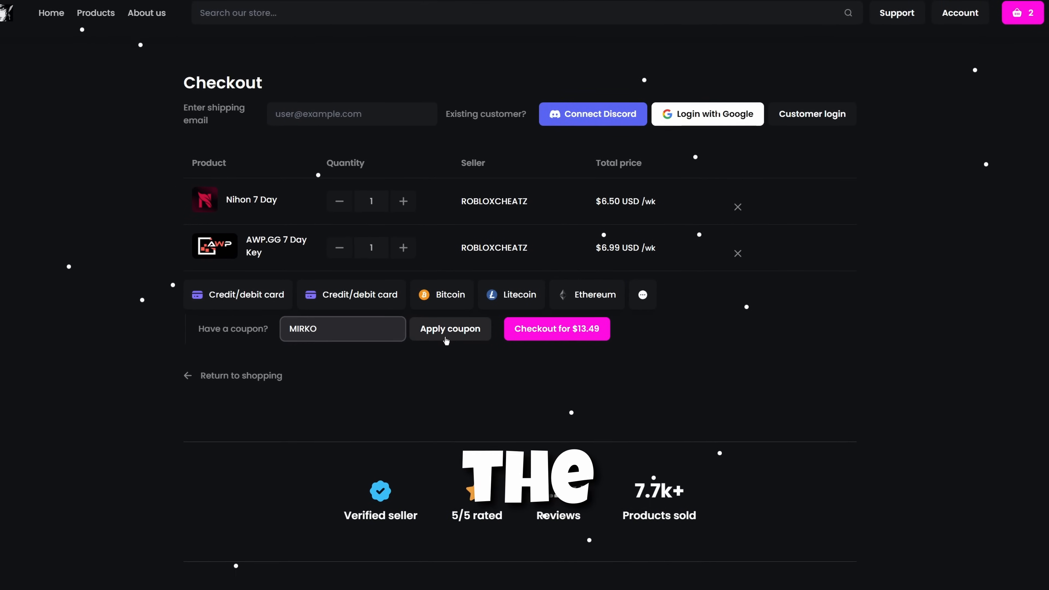
{"action": "left_click", "coordinate": [450, 328]}
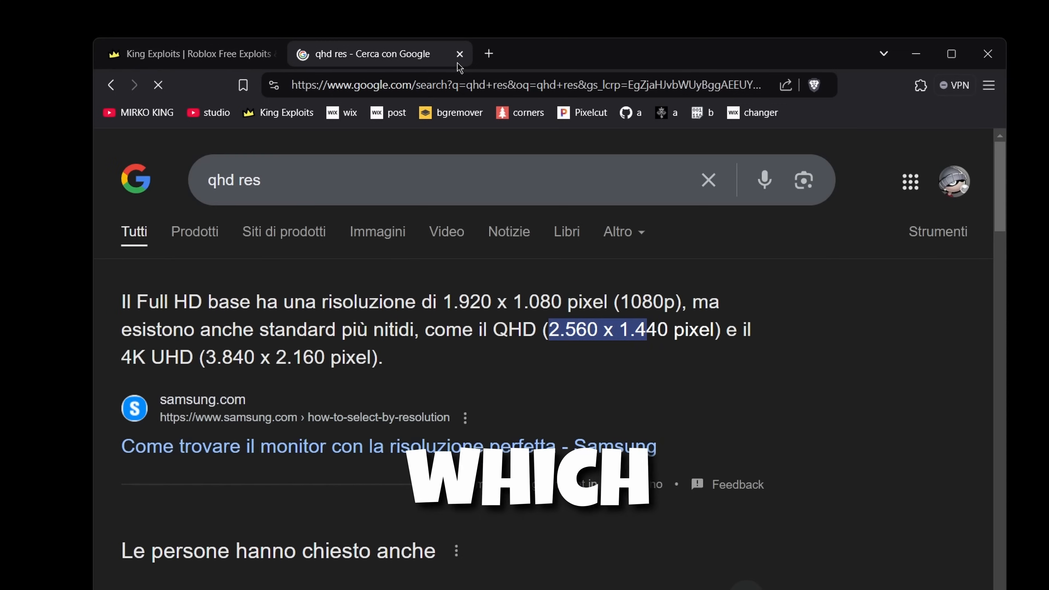
- Switch to the King Exploits homepage and scroll through its exploit and script search
{"action": "left_click", "coordinate": [188, 53]}
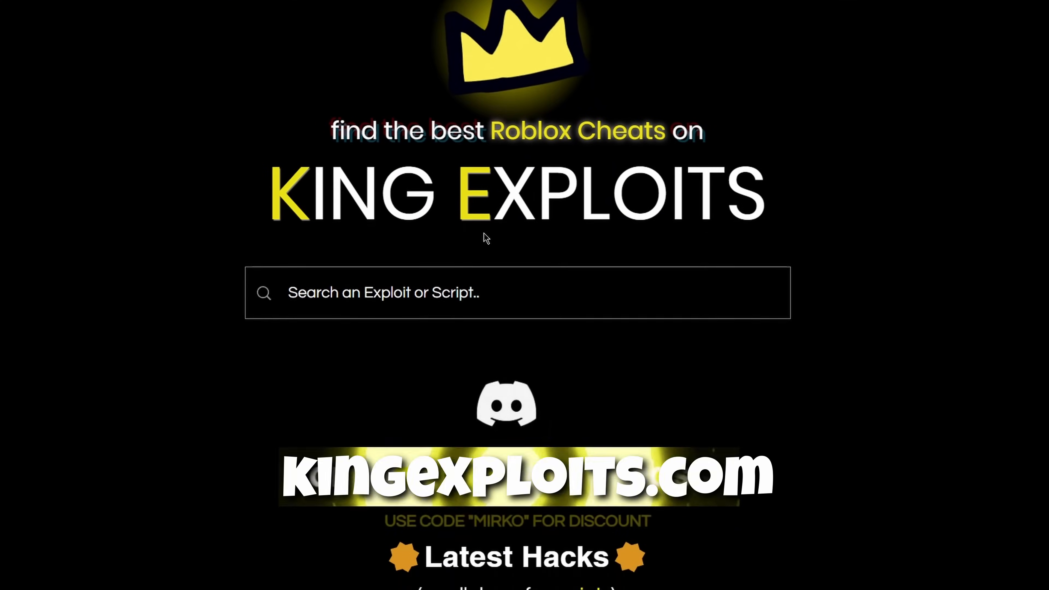
{"action": "scroll", "scroll_direction": "down", "scroll_amount": 3}
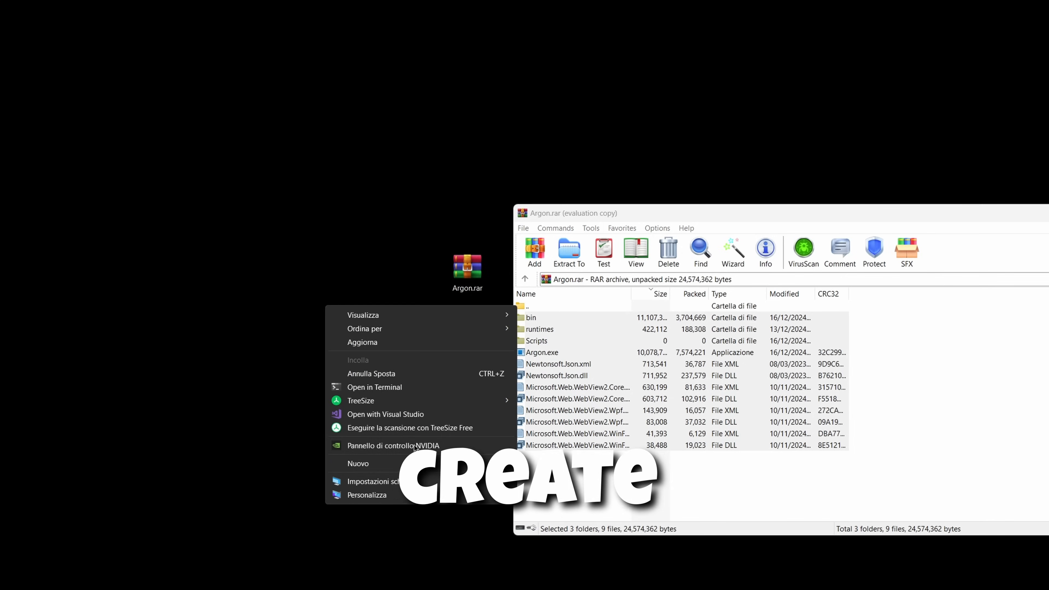
- Start making a desktop folder to extract the Argon.rar archive into
{"action": "left_click", "coordinate": [358, 462]}
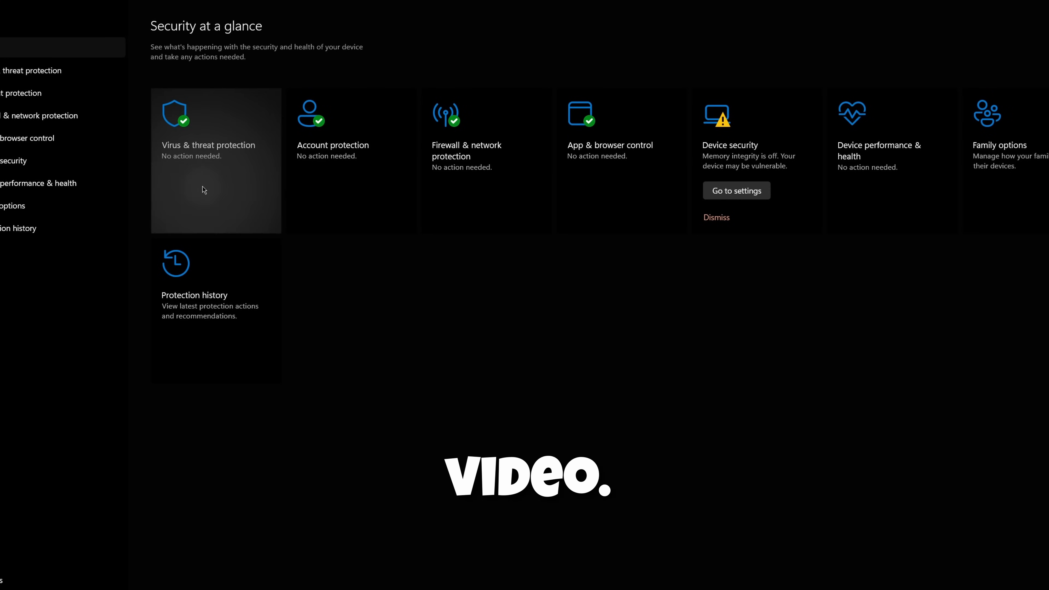
- Switch Real-time protection off under Virus & threat protection
{"action": "left_click", "coordinate": [208, 145]}
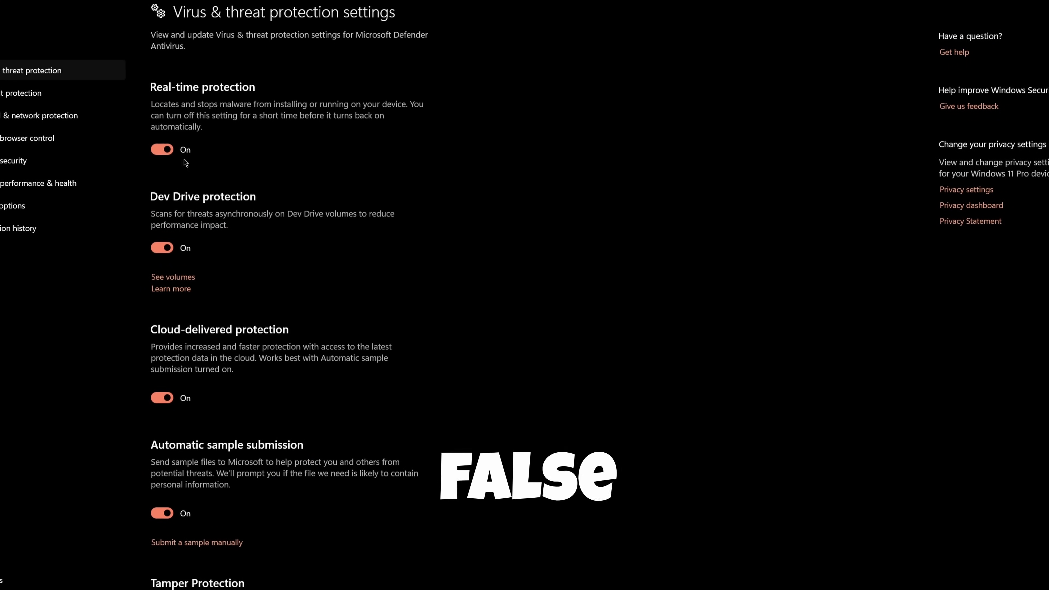
{"action": "left_click", "coordinate": [161, 148]}
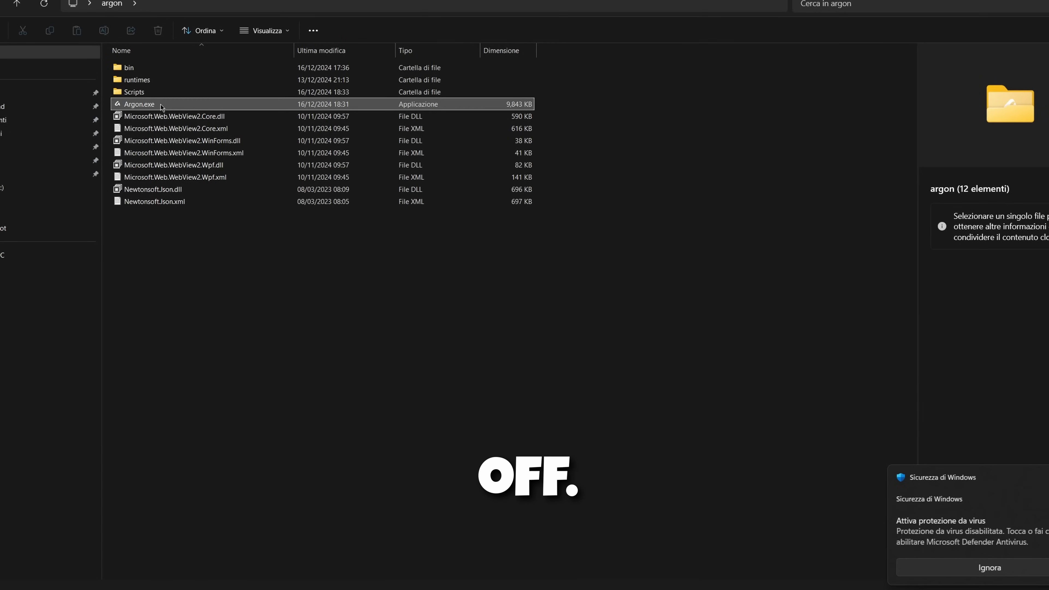
- Run Argon.exe past the SmartScreen unrecognised-app warning via Esegui comunque
{"action": "double_click", "coordinate": [138, 104]}
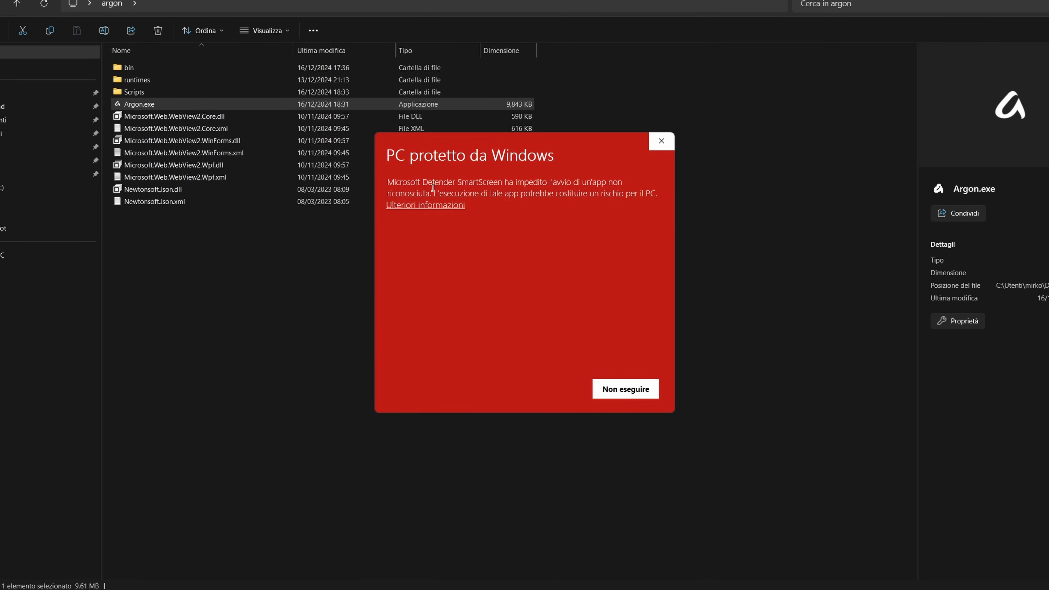
{"action": "left_click", "coordinate": [424, 205]}
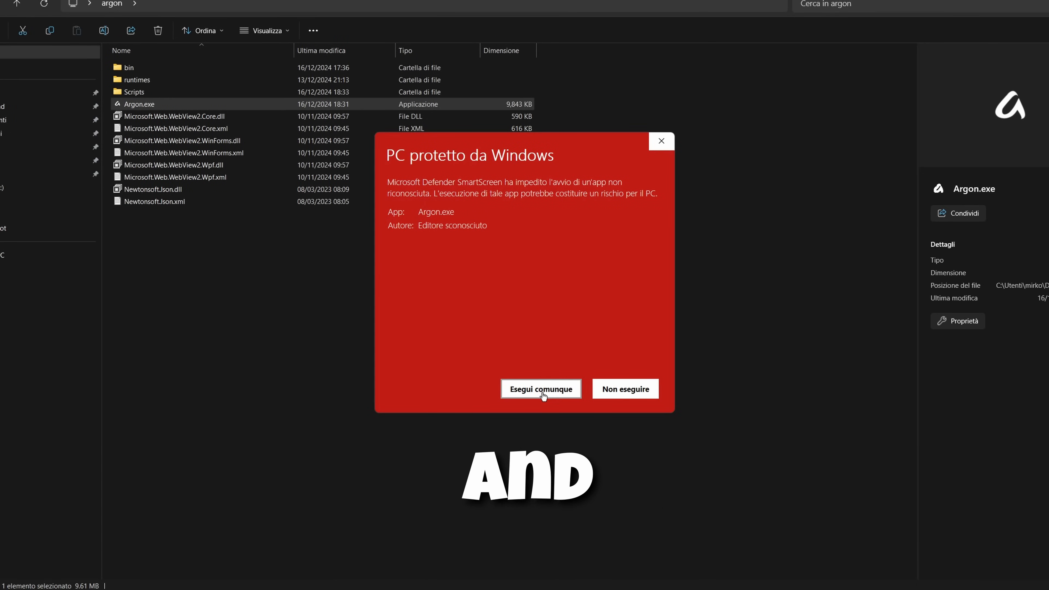
{"action": "left_click", "coordinate": [540, 389]}
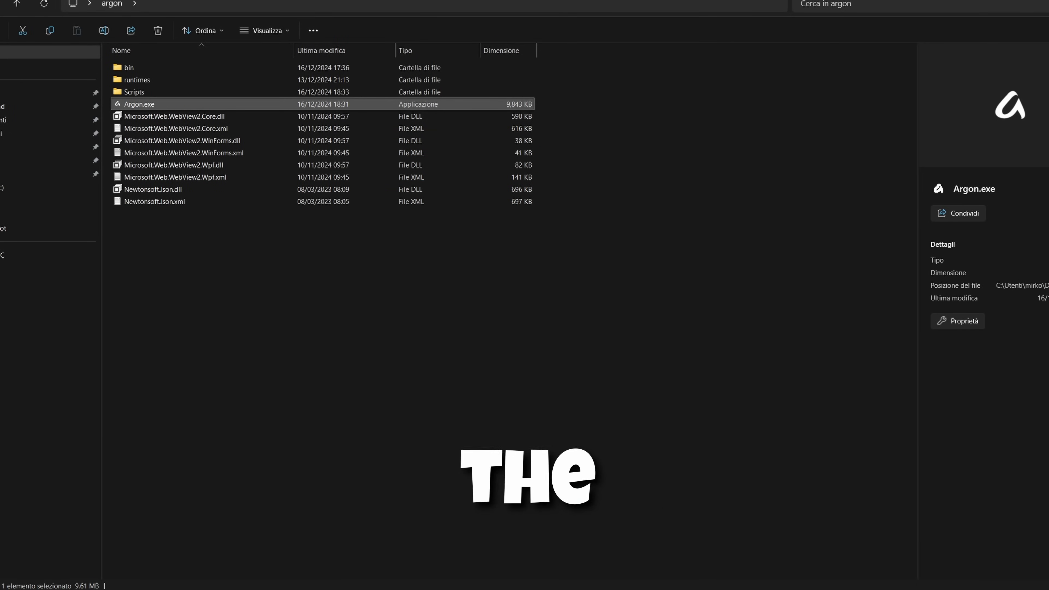
{"action": "double_click", "coordinate": [138, 104]}
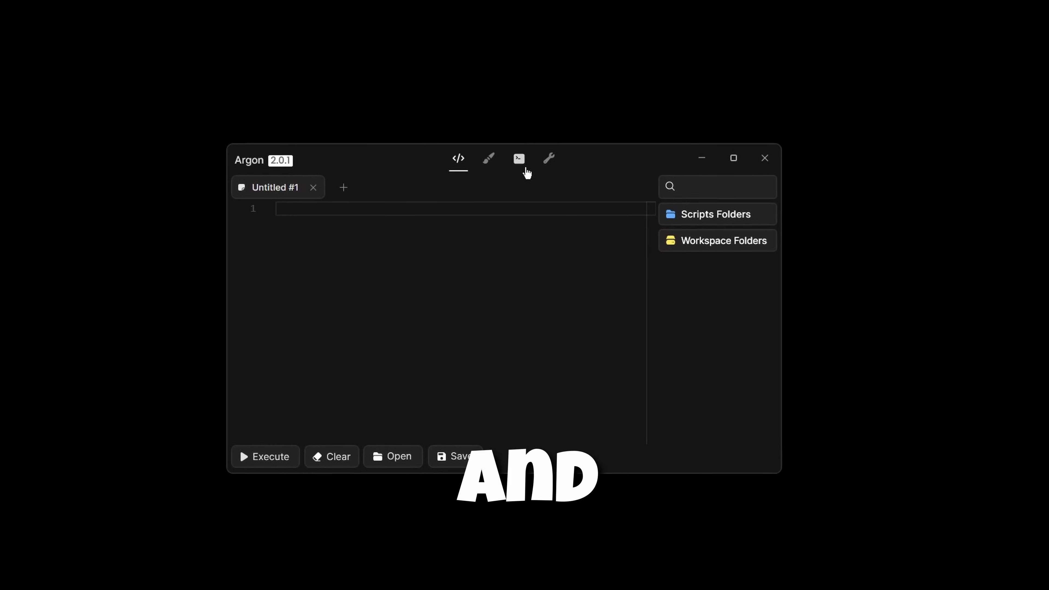
- View Argon's Settings page with editor font size 14, tab control and interface options
{"action": "left_click", "coordinate": [548, 158]}
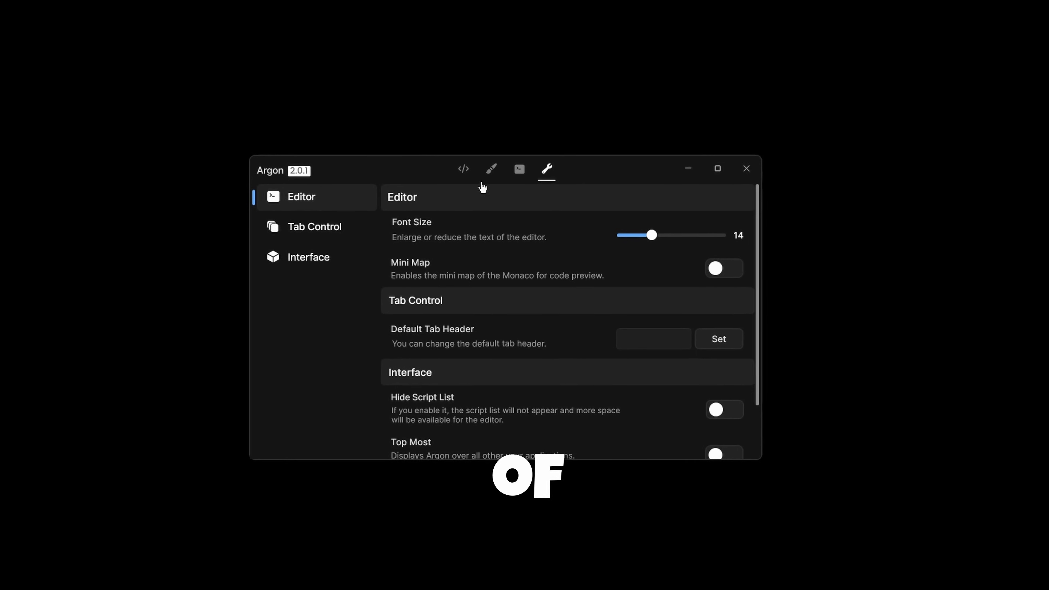
{"action": "left_click", "coordinate": [462, 169]}
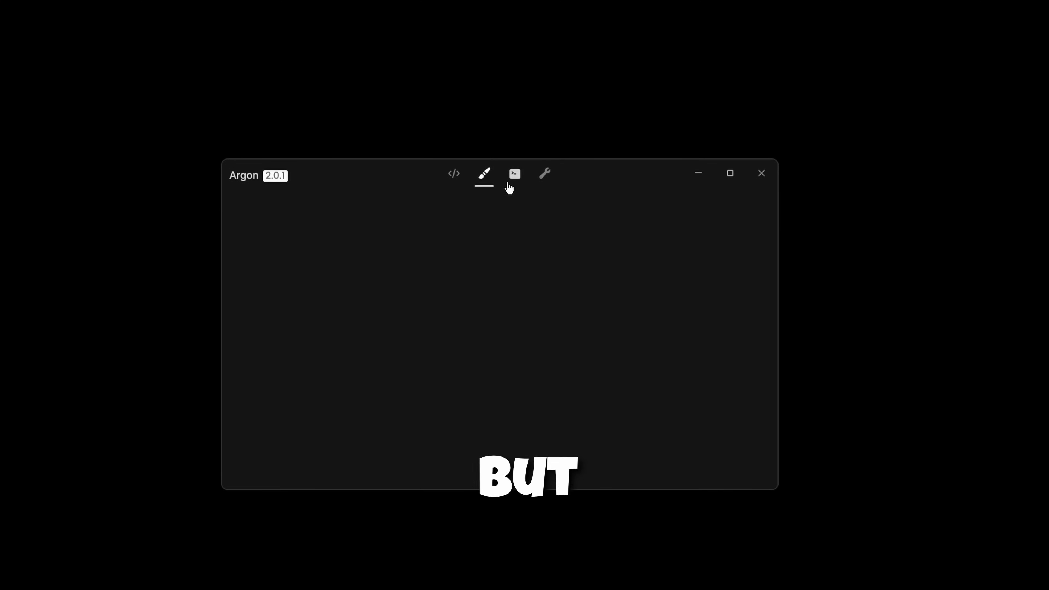
{"action": "left_click", "coordinate": [544, 173]}
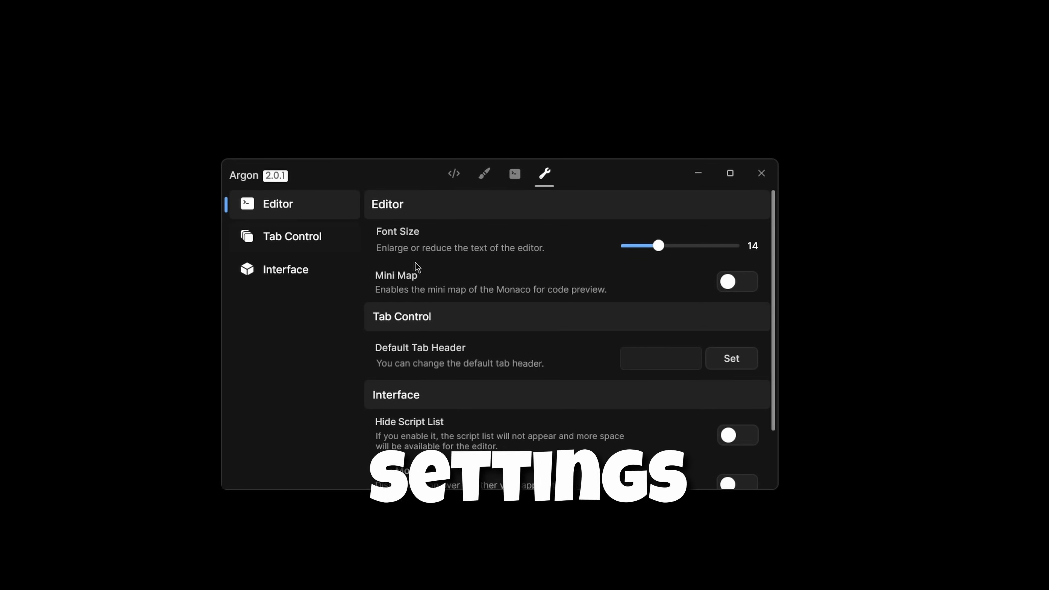
- Type 'test' in the editor and enable the mini map in the editor settings
{"action": "left_click", "coordinate": [453, 173]}
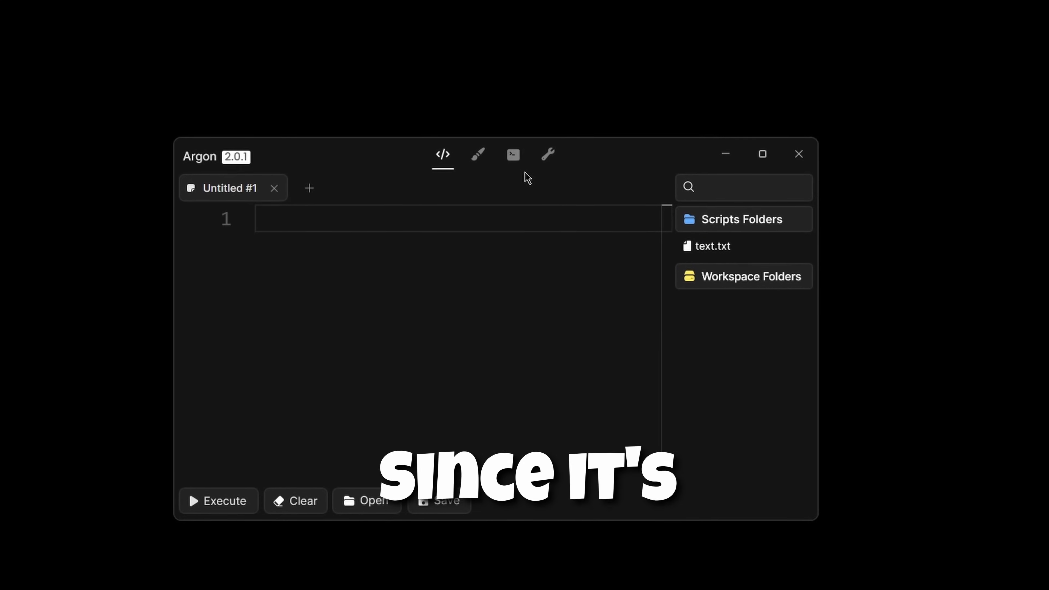
{"action": "type", "text": "test"}
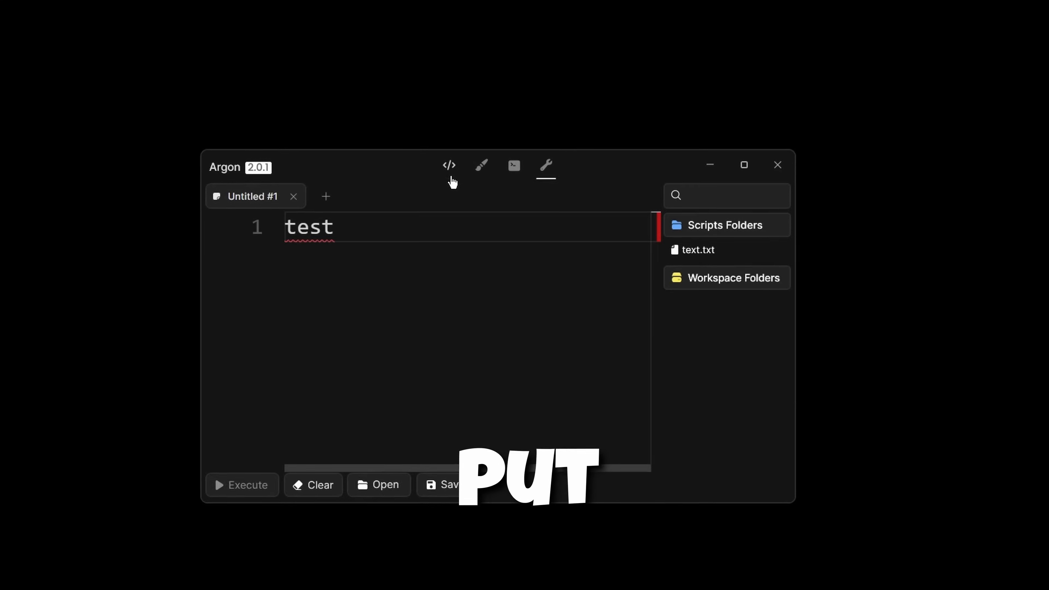
{"action": "left_click", "coordinate": [545, 166]}
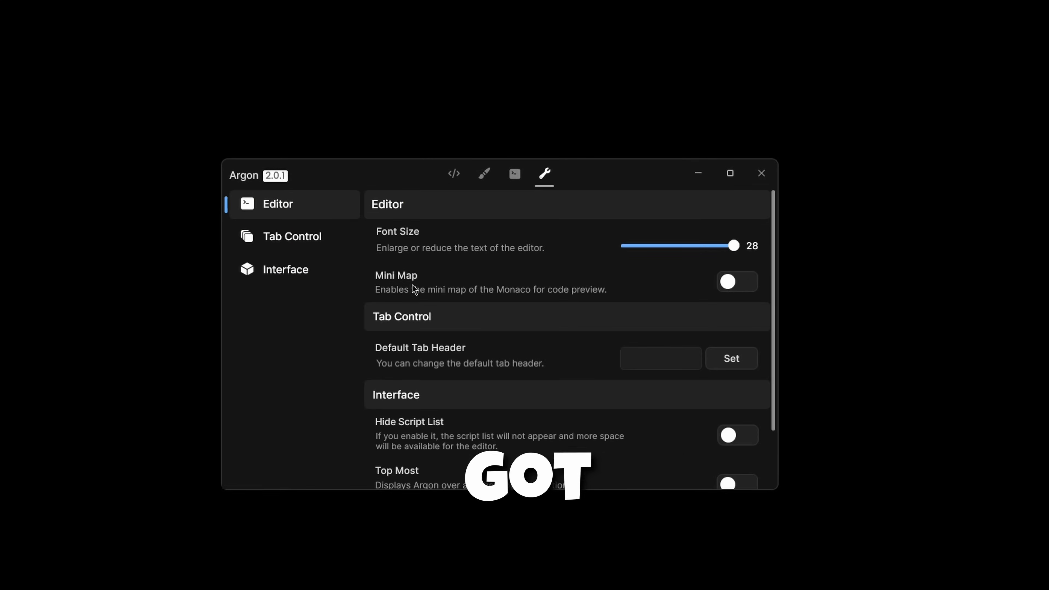
{"action": "left_click", "coordinate": [737, 282]}
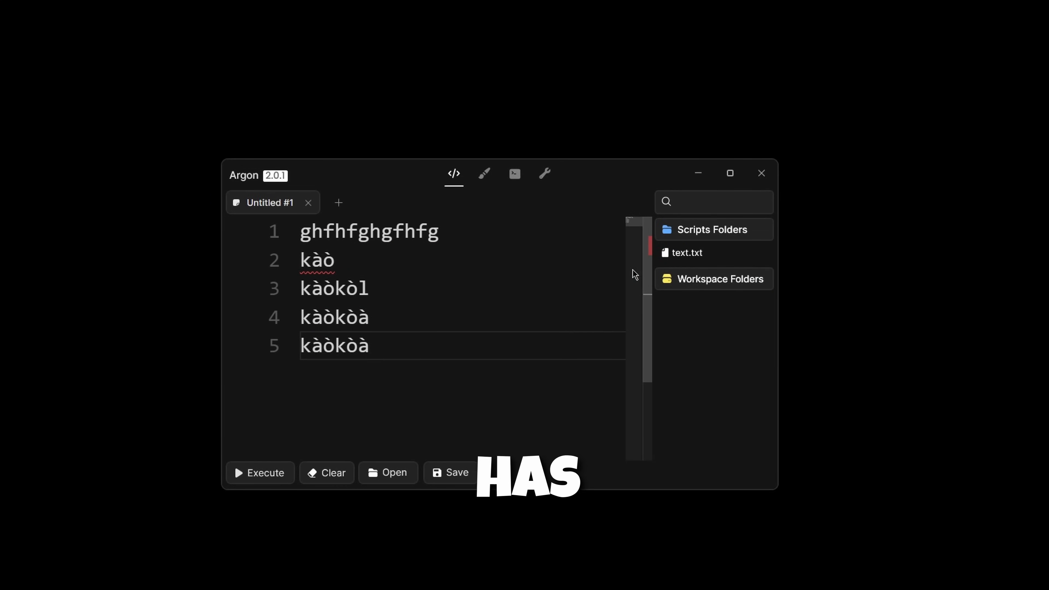
{"action": "left_click", "coordinate": [544, 173]}
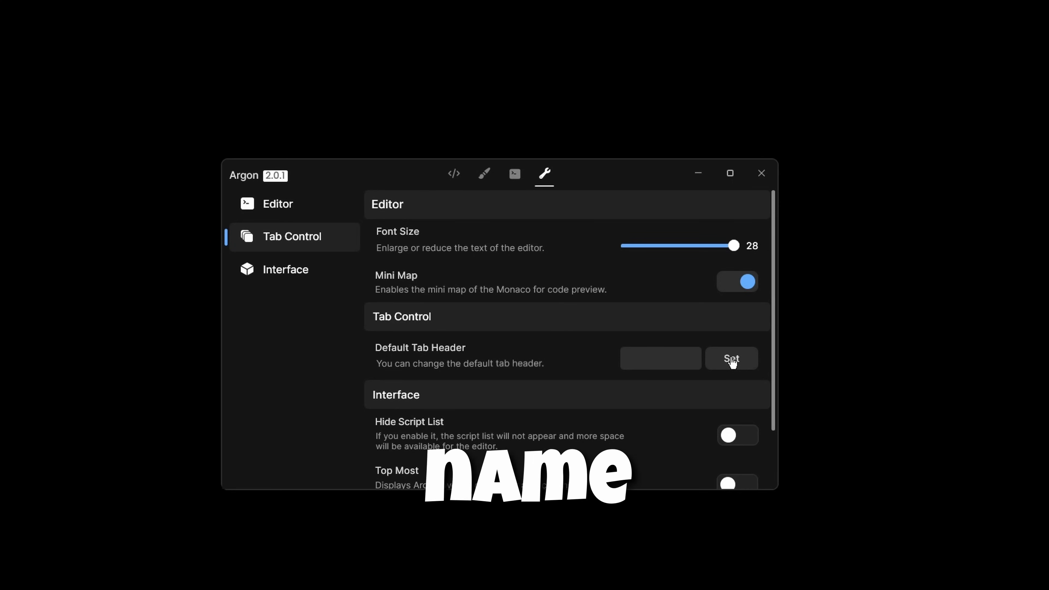
- Set the Default Tab Header to 'king' and confirm new tabs use it
{"action": "type", "text": "king"}
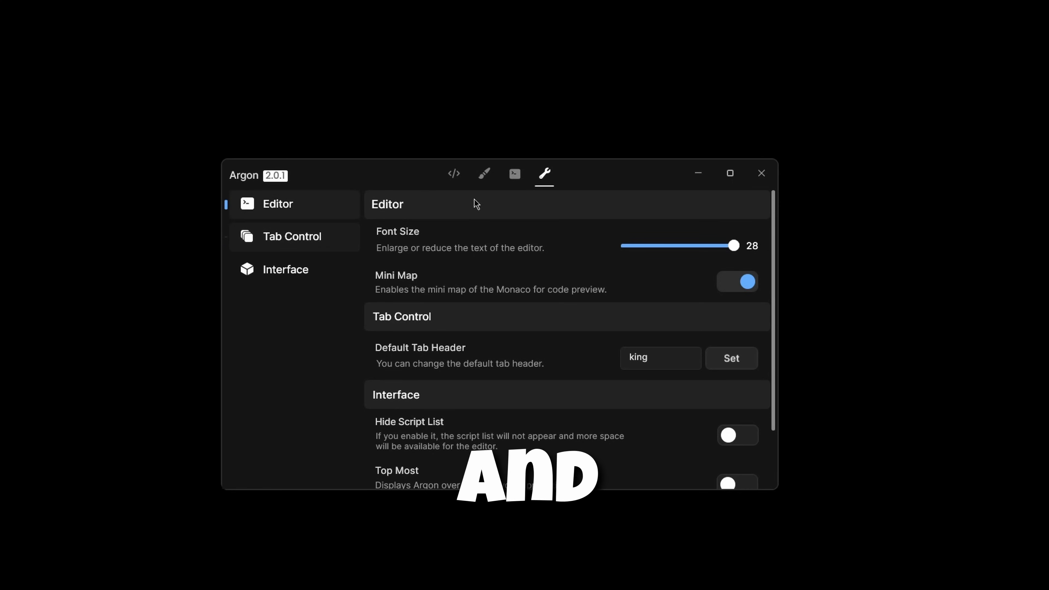
{"action": "left_click", "coordinate": [454, 173]}
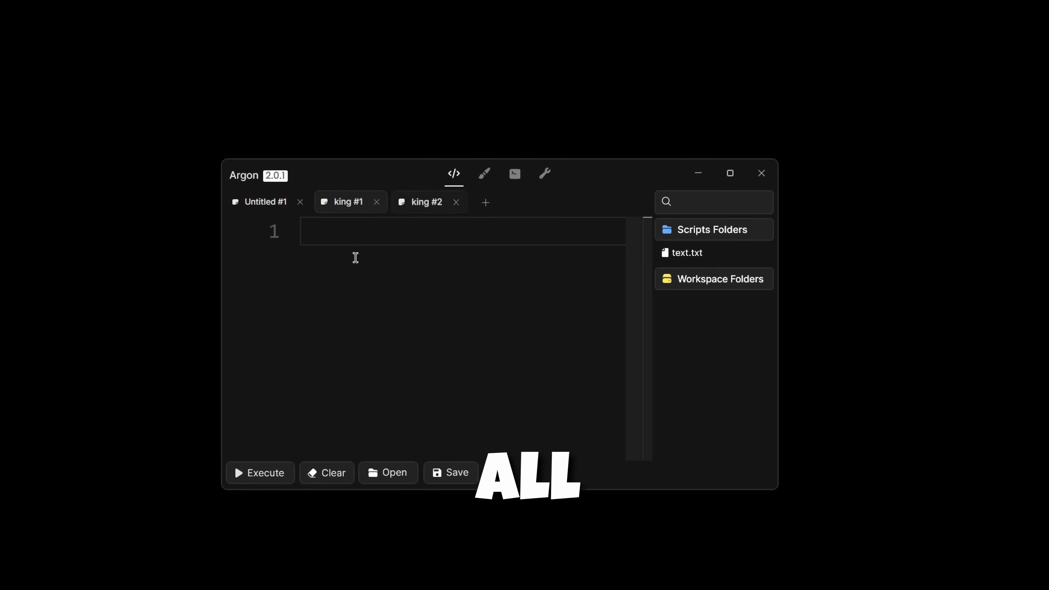
{"action": "left_click", "coordinate": [544, 173]}
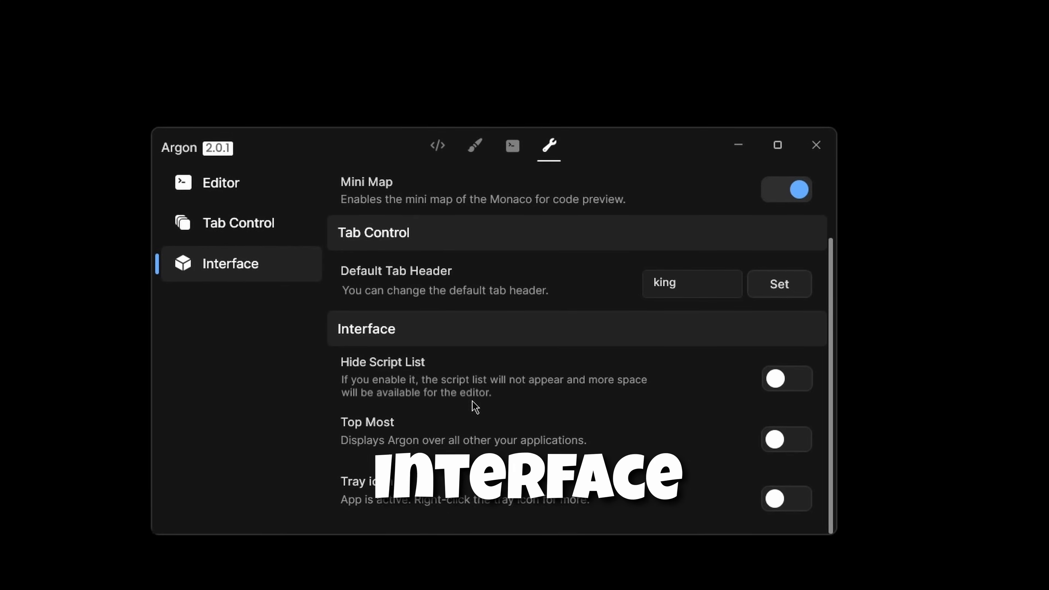
{"action": "left_click", "coordinate": [437, 145]}
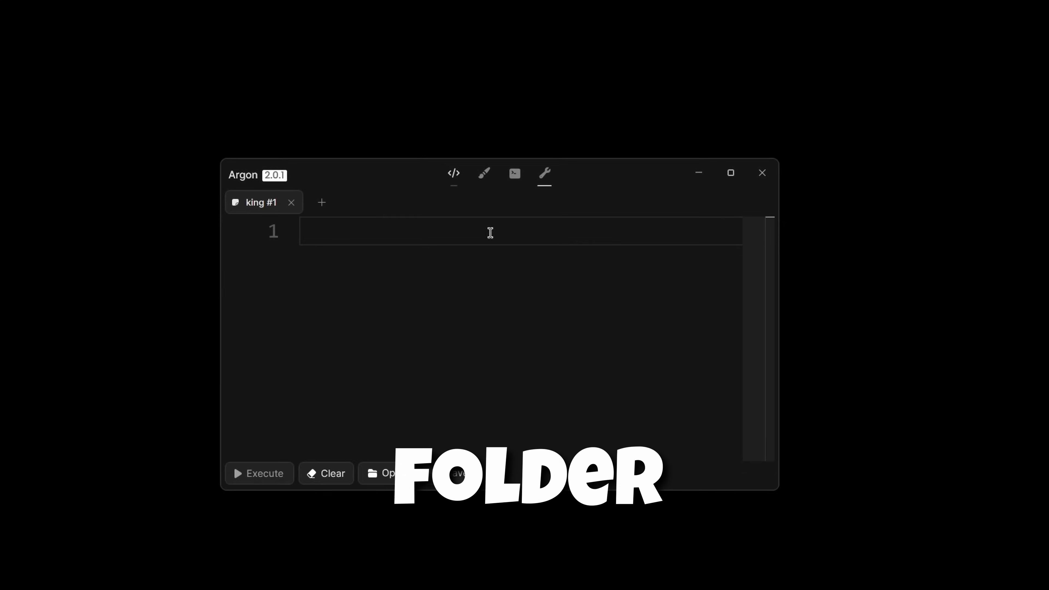
{"action": "left_click", "coordinate": [544, 175]}
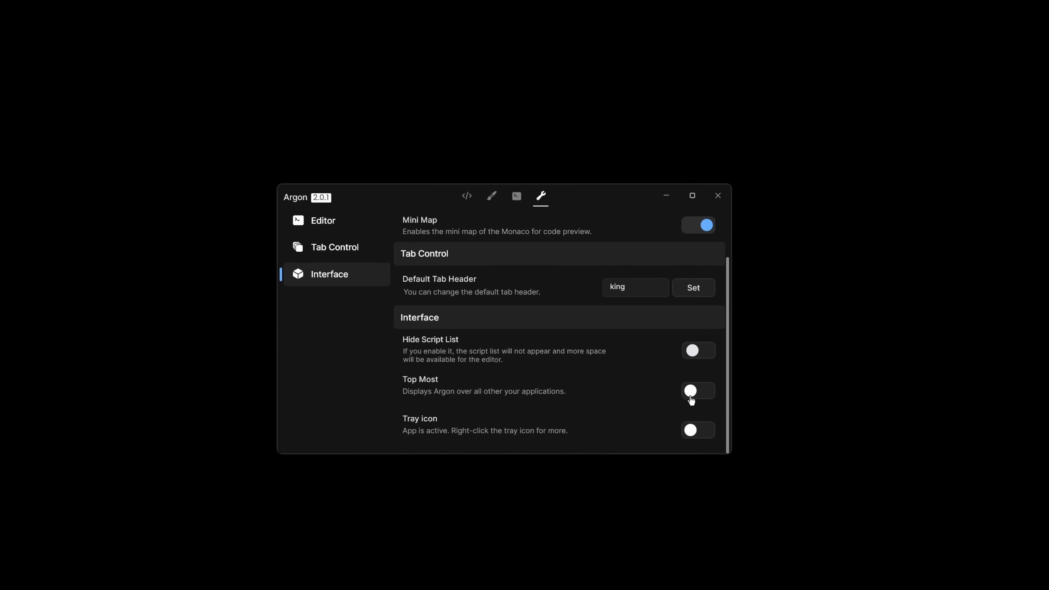
- Enable Top Most and the Tray icon, then restore Argon from the tray over Roblox
{"action": "left_click", "coordinate": [697, 391]}
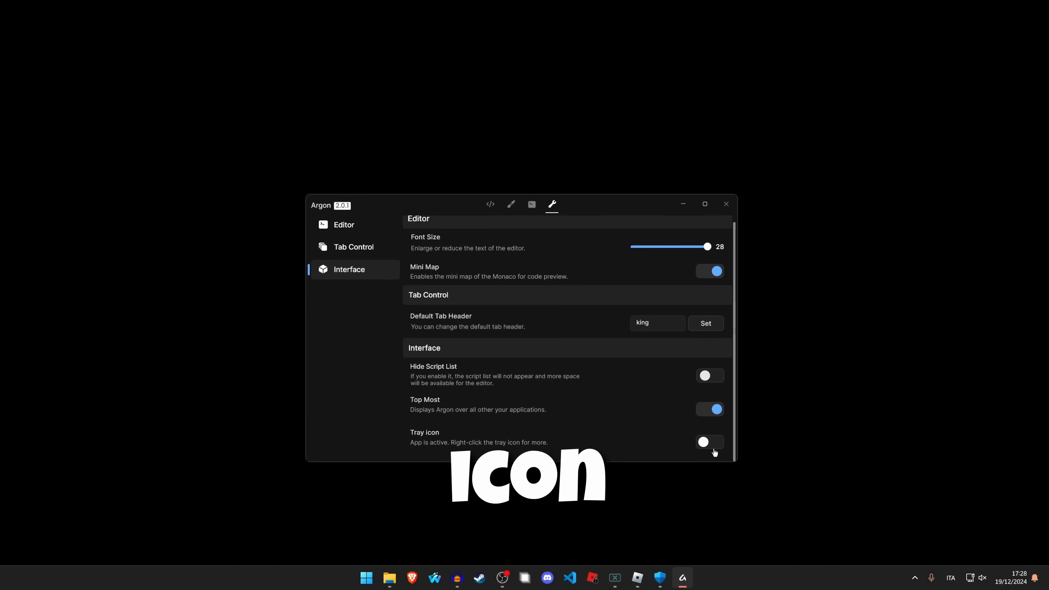
{"action": "left_click", "coordinate": [709, 441]}
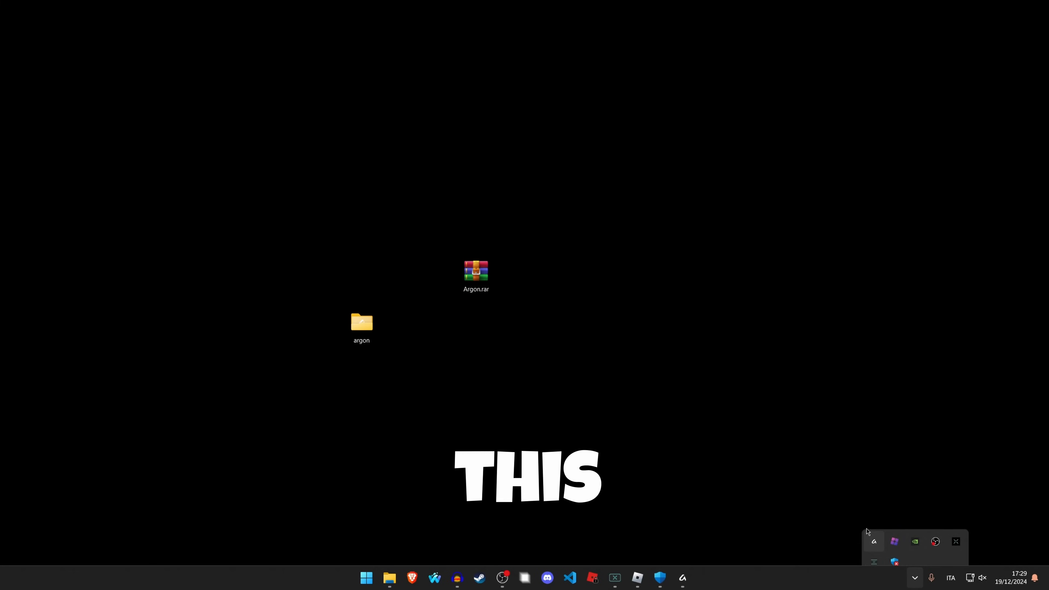
{"action": "left_click", "coordinate": [682, 577]}
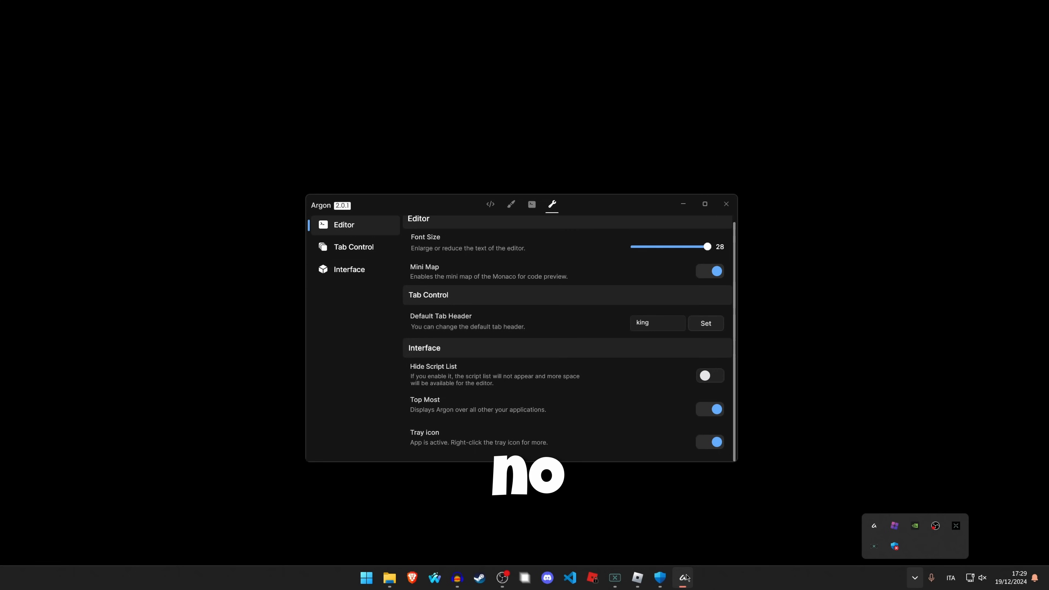
{"action": "left_click", "coordinate": [353, 247]}
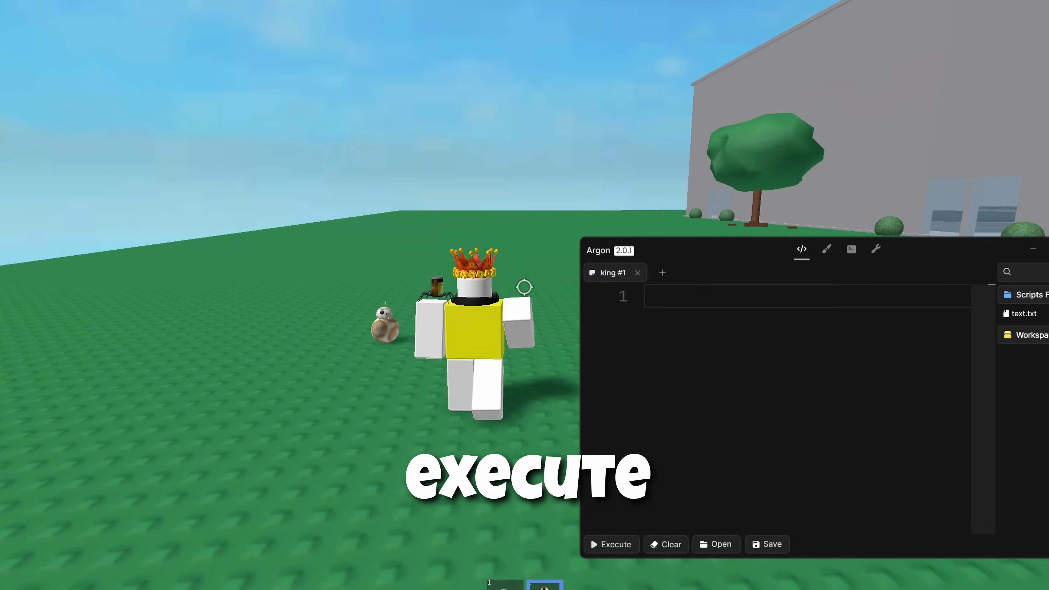
- Execute a print("test") script into the Fencing game with the developer console open
{"action": "key", "text": "Escape"}
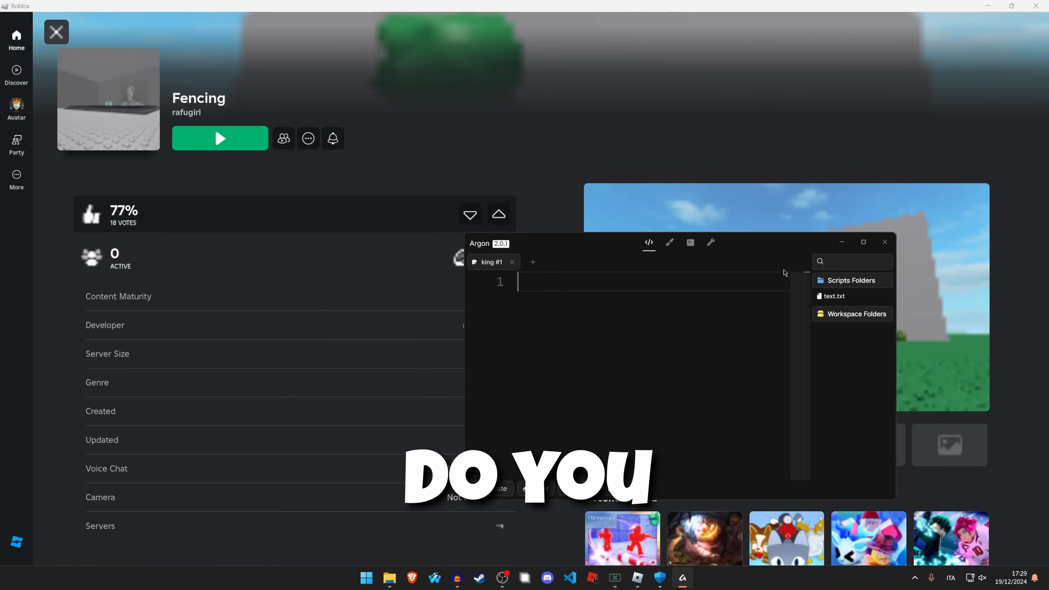
{"action": "type", "text": "print(\"test"}
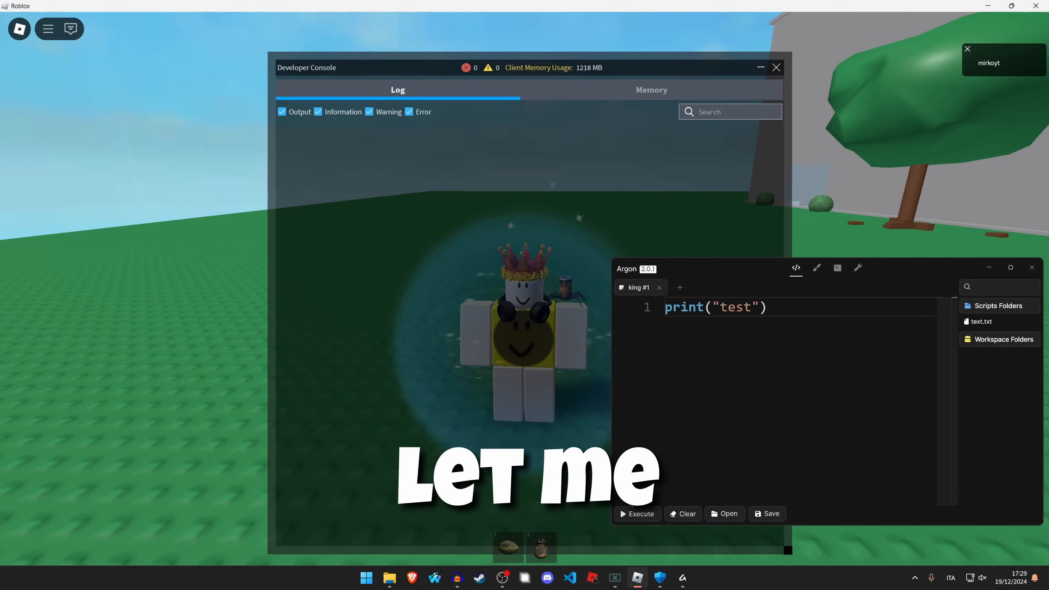
{"action": "left_click", "coordinate": [636, 513]}
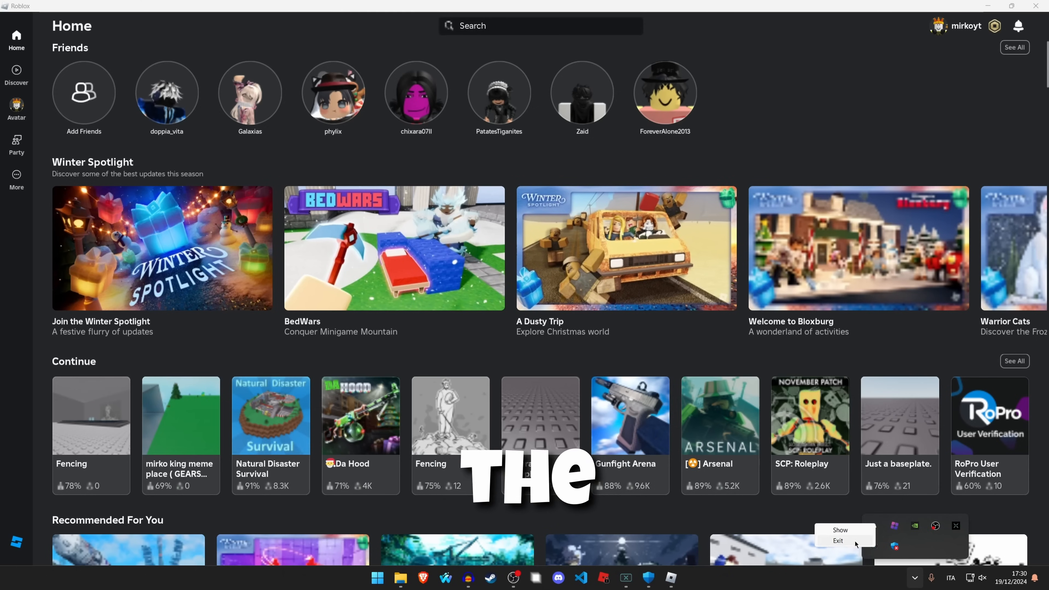
- Exit Argon from its tray icon and play Fencing from the Continue row
{"action": "left_click", "coordinate": [377, 577]}
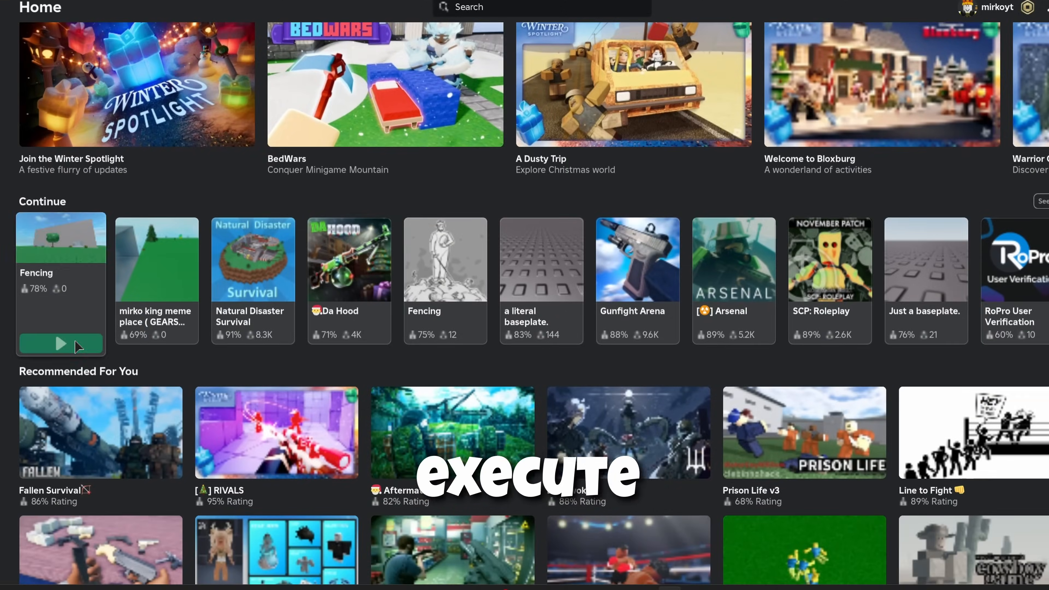
{"action": "left_click", "coordinate": [60, 343]}
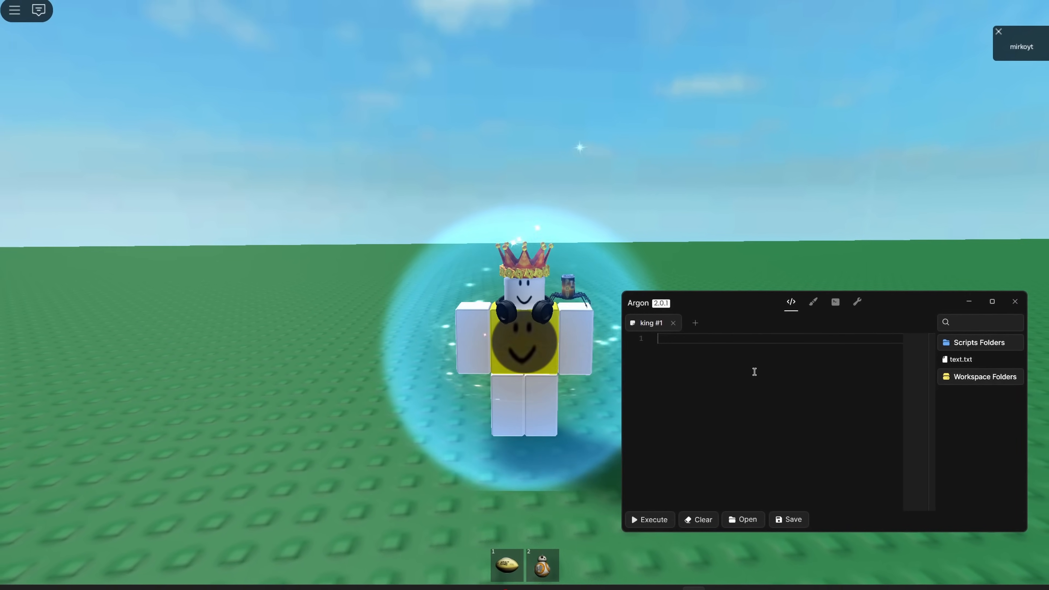
- Execute scripts from Argon so an Explorer panel of the game's services opens in Roblox
{"action": "type", "text": "print(\"te\")"}
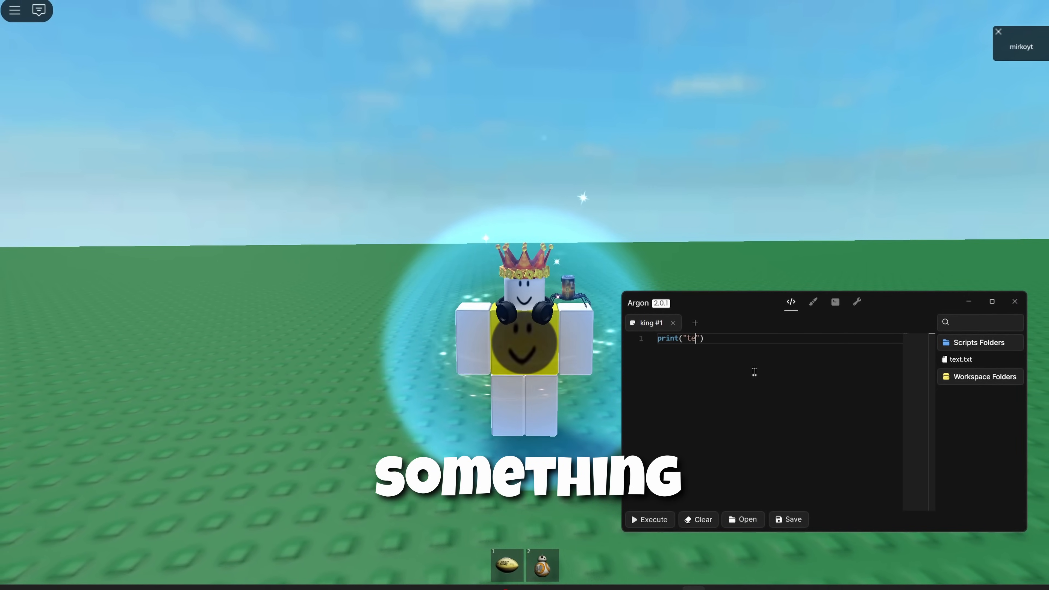
{"action": "left_click", "coordinate": [649, 519]}
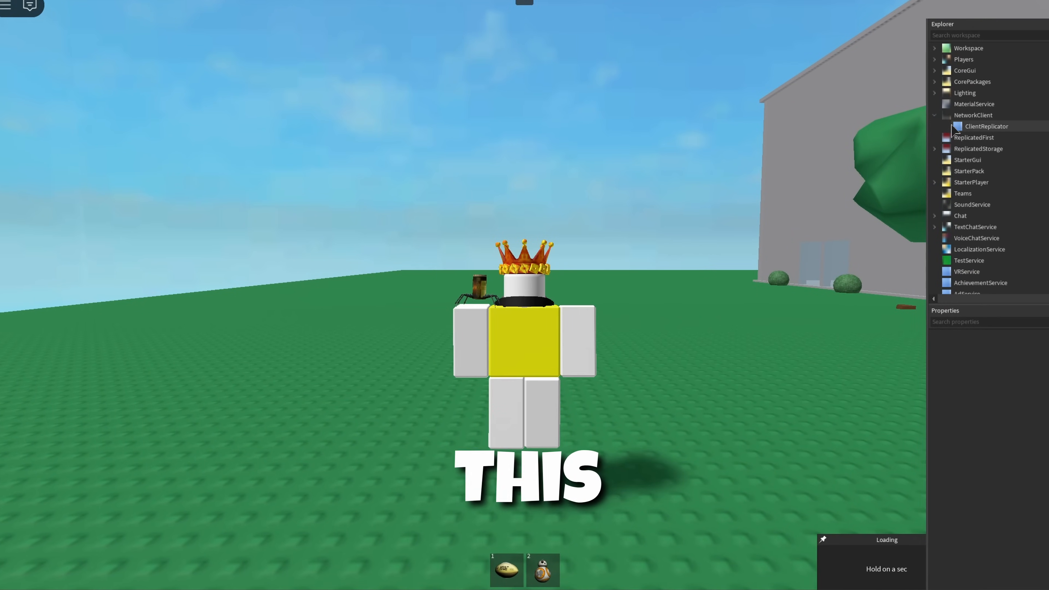
{"action": "left_click", "coordinate": [936, 70]}
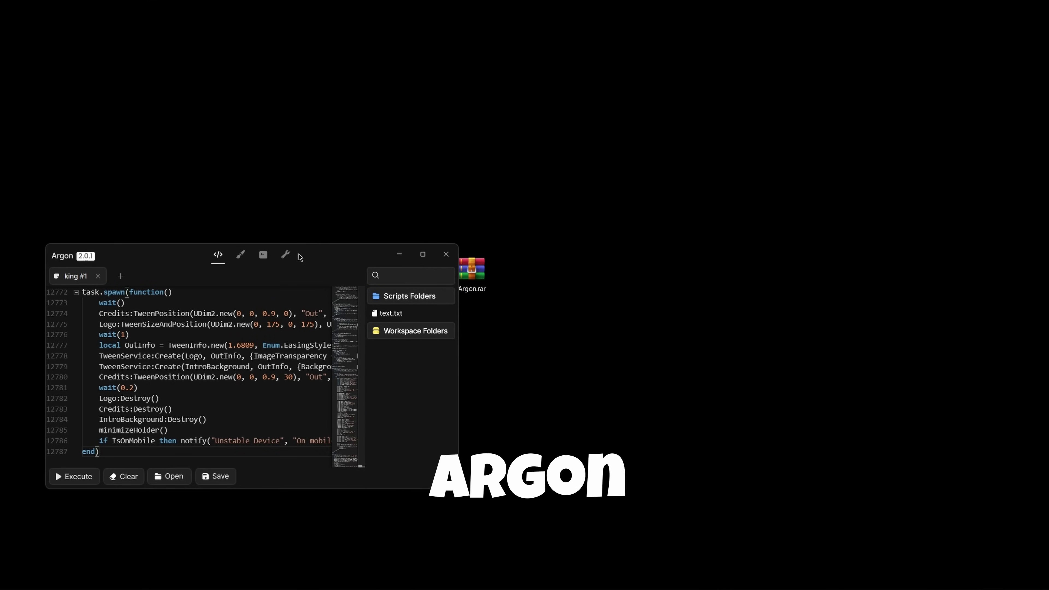
- Launch Roblox again through Bloxstrap from Windows Start while Argon keeps its script loaded
{"action": "type", "text": "roblox"}
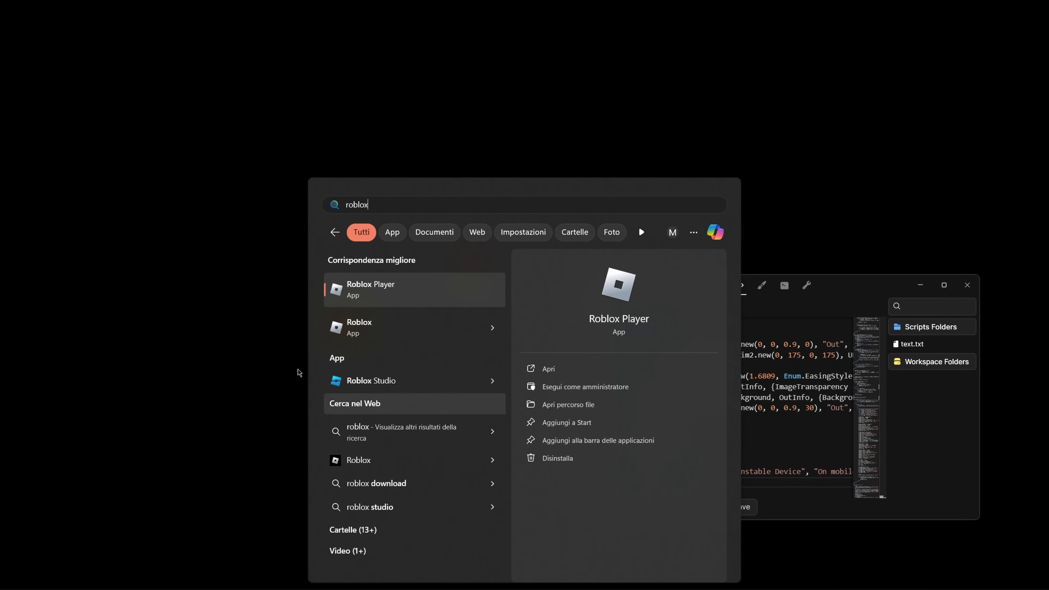
{"action": "type", "text": "bloxstrap"}
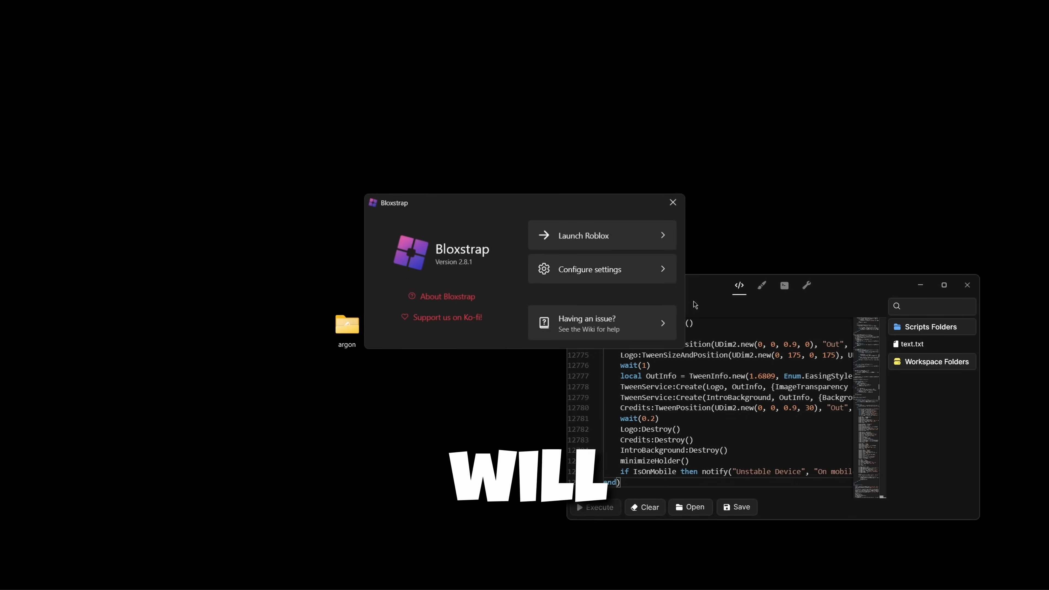
{"action": "left_click", "coordinate": [582, 235]}
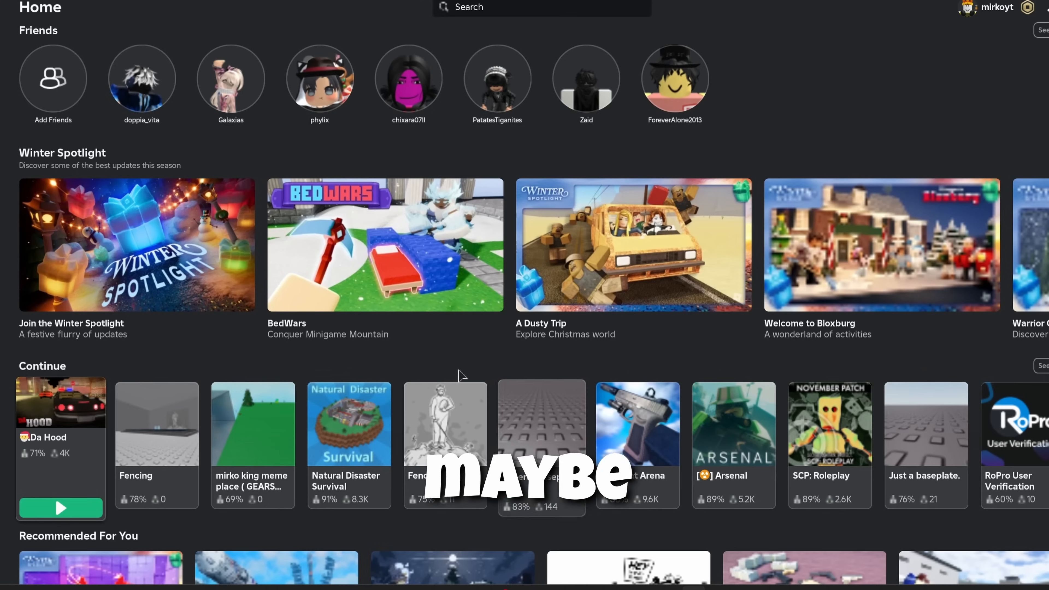
- Rejoin a game from the Continue row so the avatar spawns on the baseplate
{"action": "left_click", "coordinate": [348, 424]}
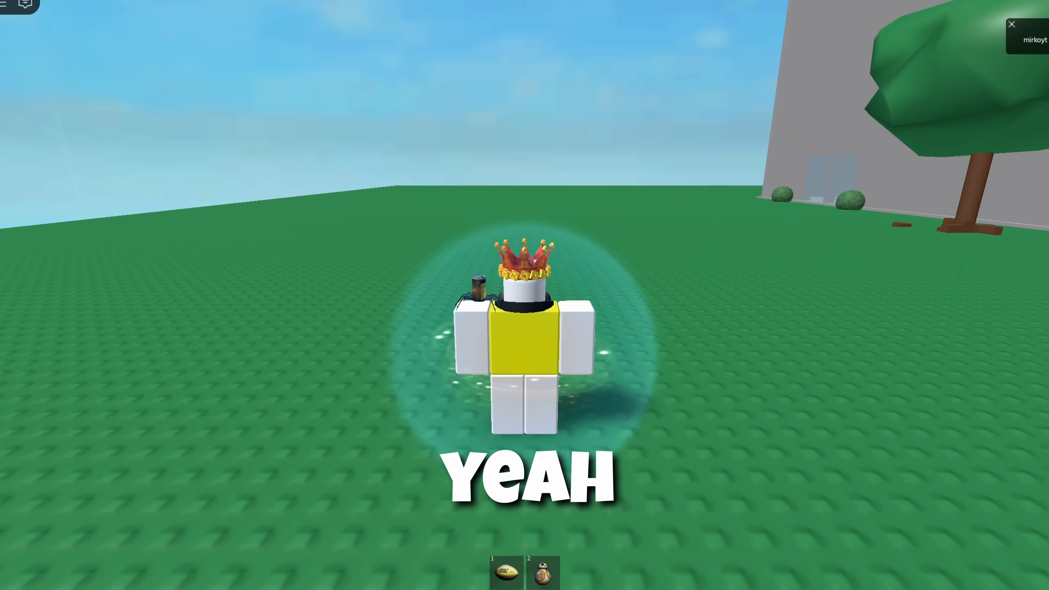
{"action": "key", "text": "F9"}
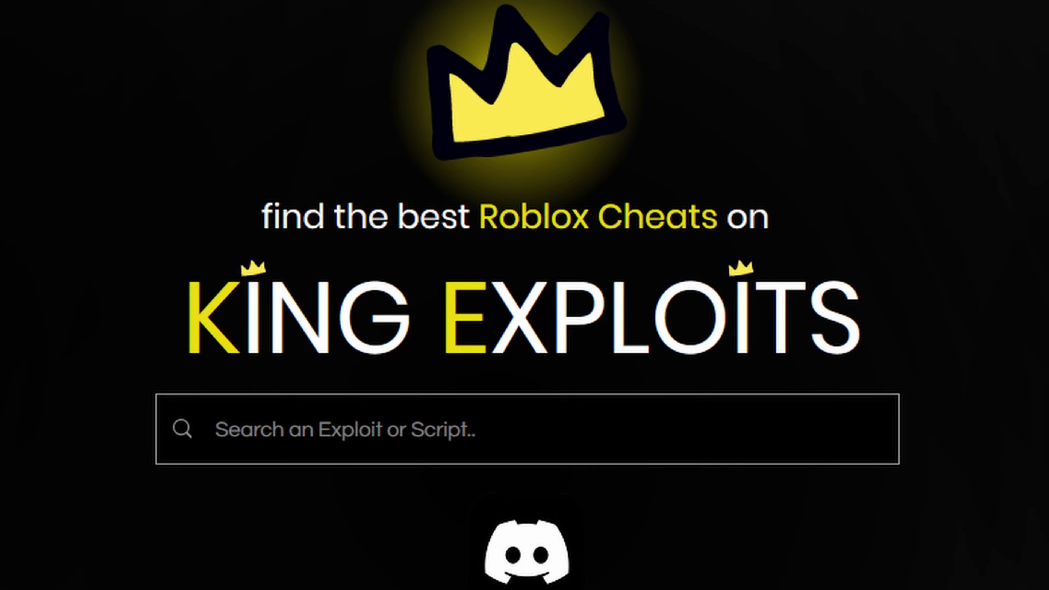
{"action": "scroll", "scroll_direction": "down", "scroll_amount": 3}
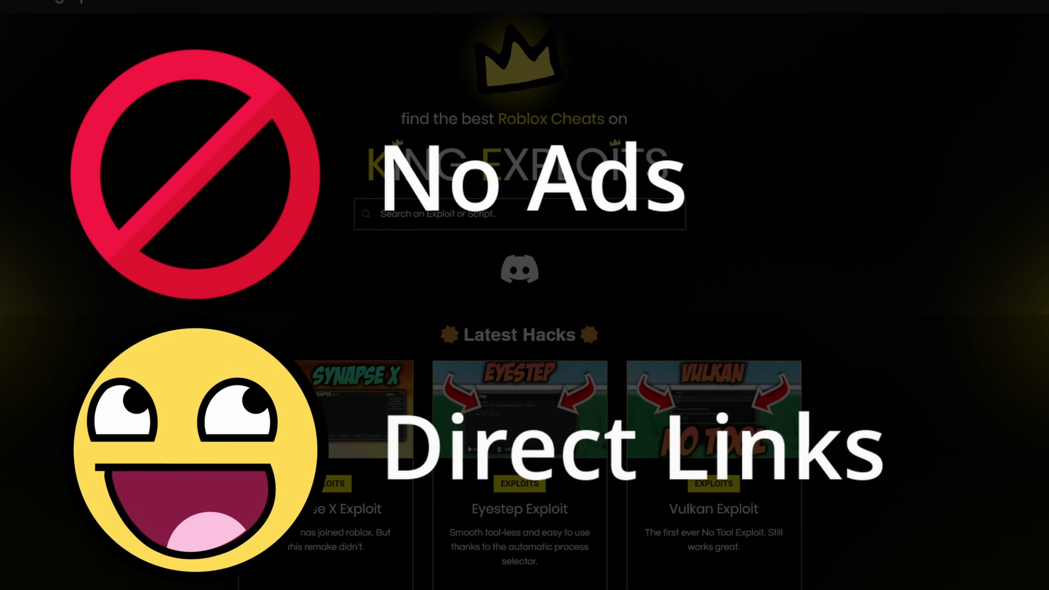
{"action": "left_click", "coordinate": [229, 72]}
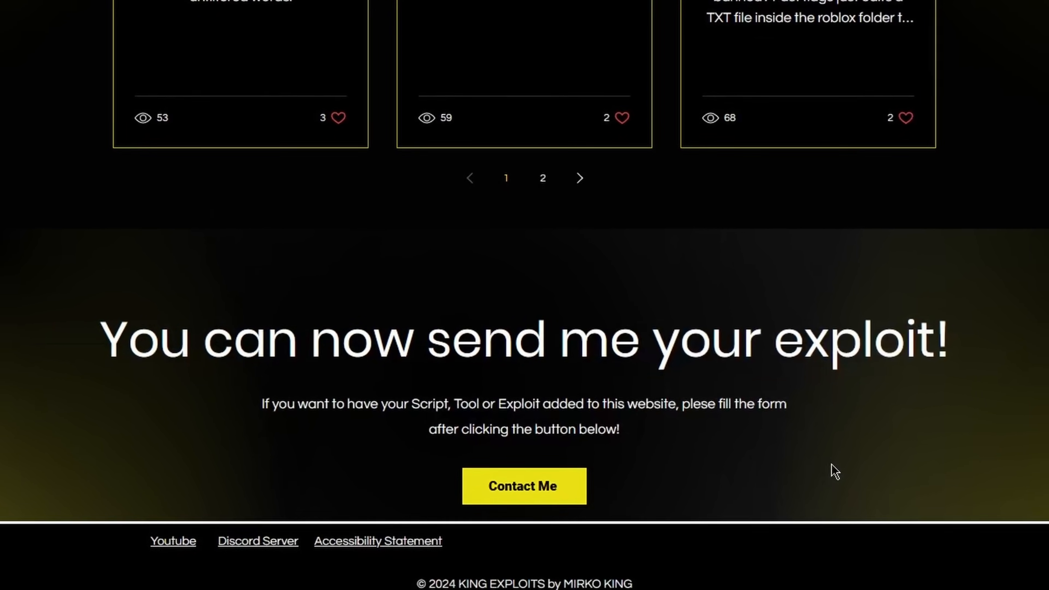
{"action": "scroll", "scroll_direction": "up", "scroll_amount": 3}
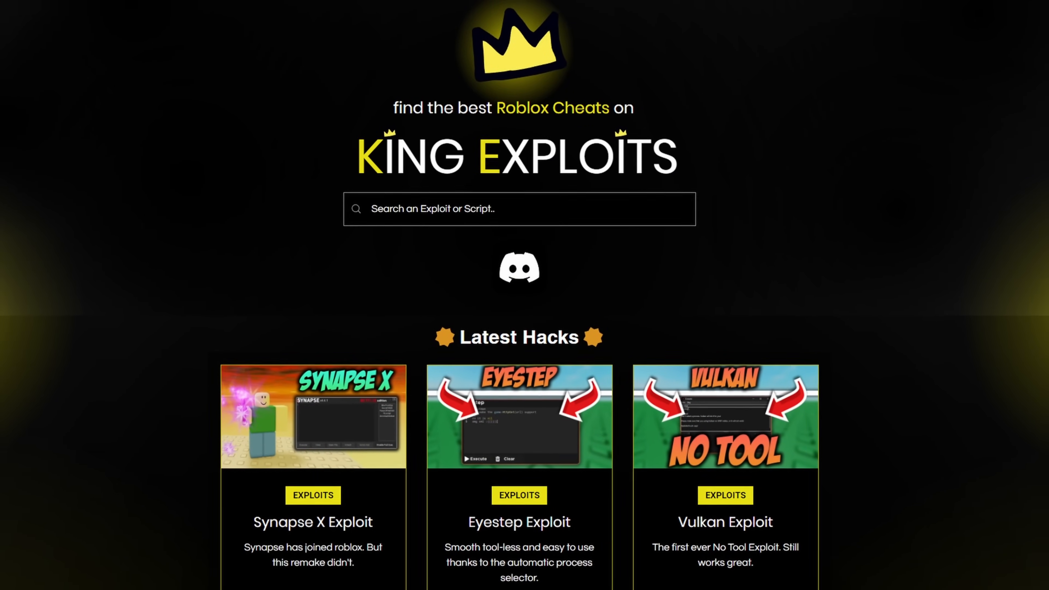